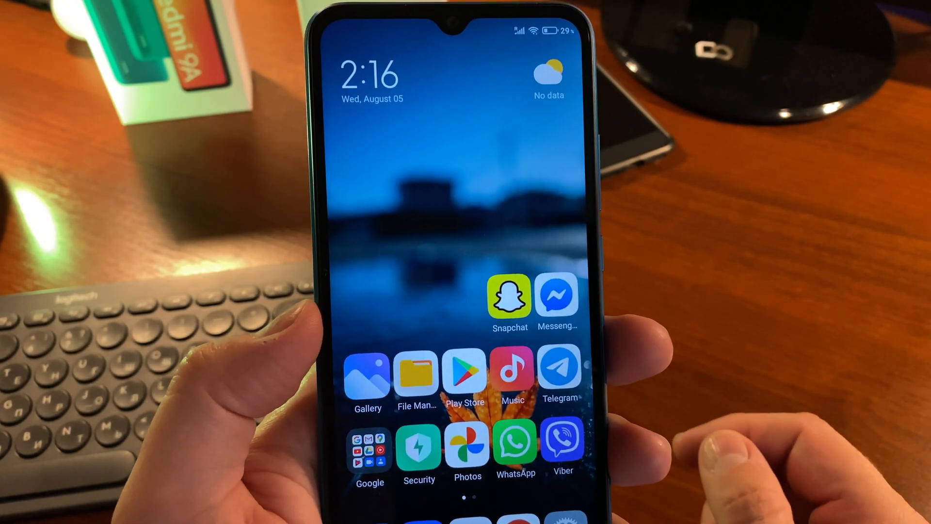
- Swipe from the home screen into Settings and scroll down to Additional settings
scroll("left", 3)
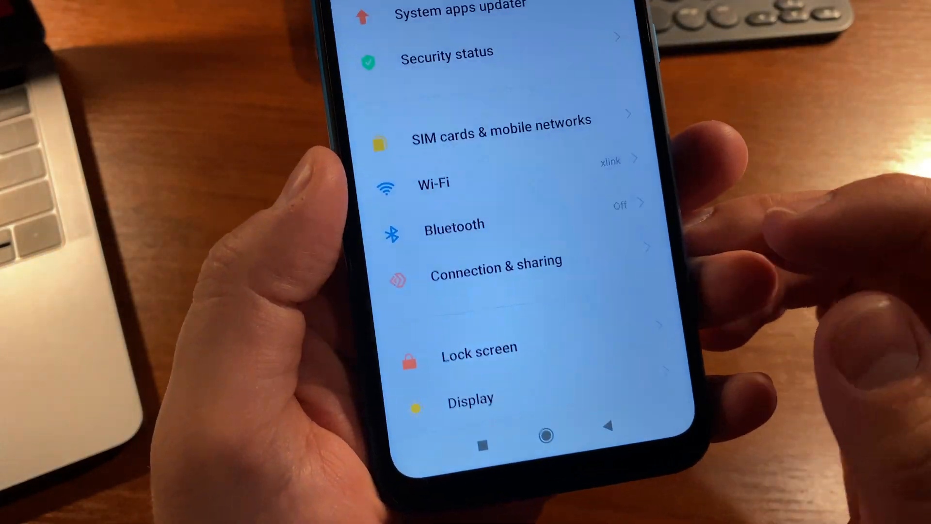
scroll("down", 3)
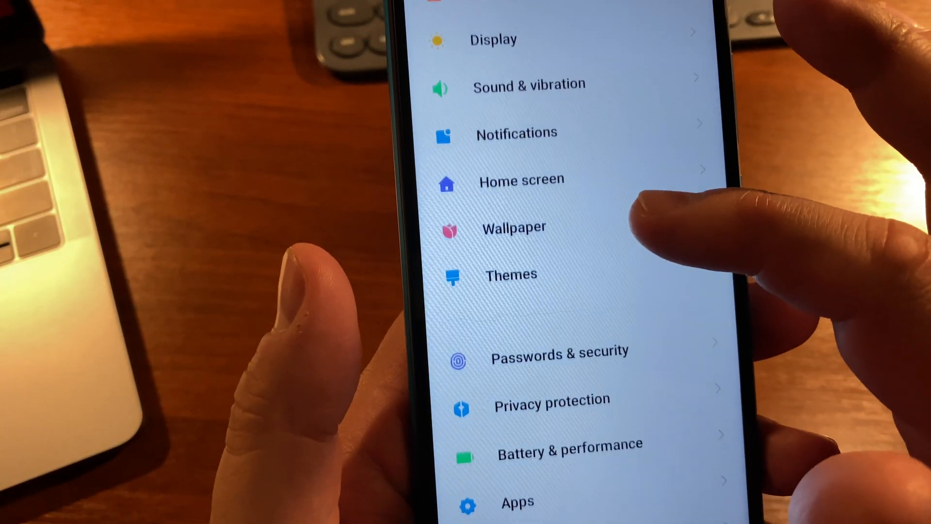
scroll("down", 3)
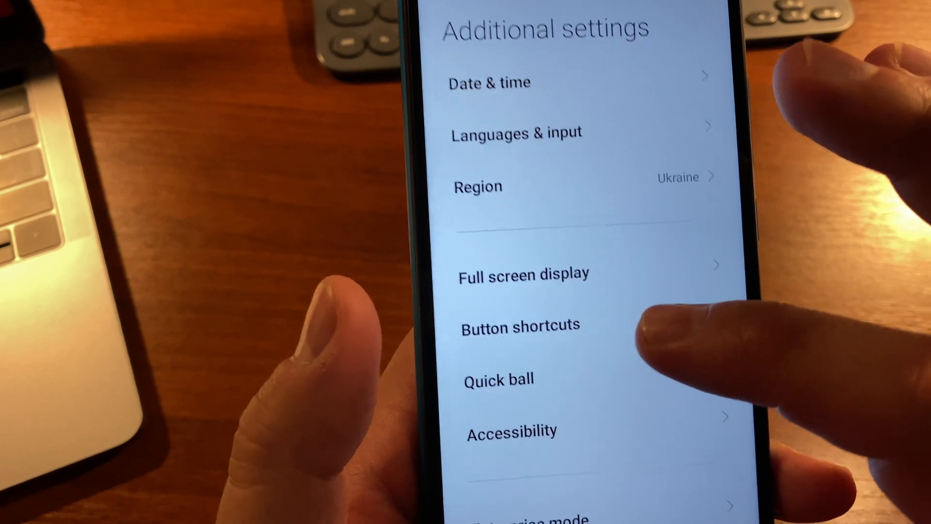
left_click(520, 326)
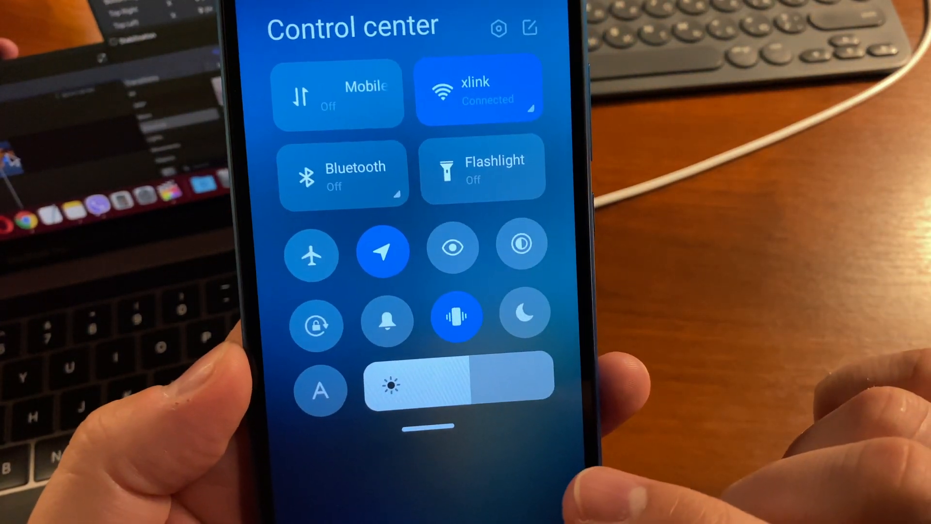
scroll("down", 3)
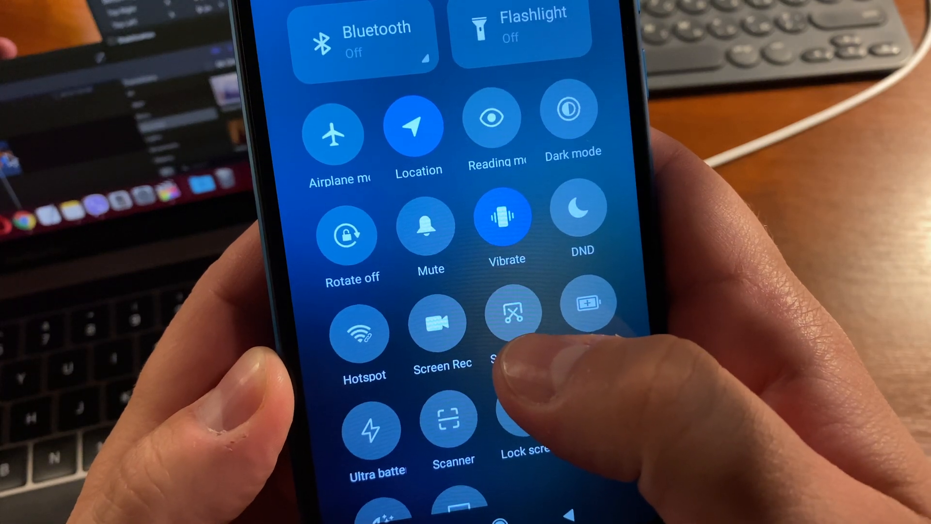
scroll("down", 3)
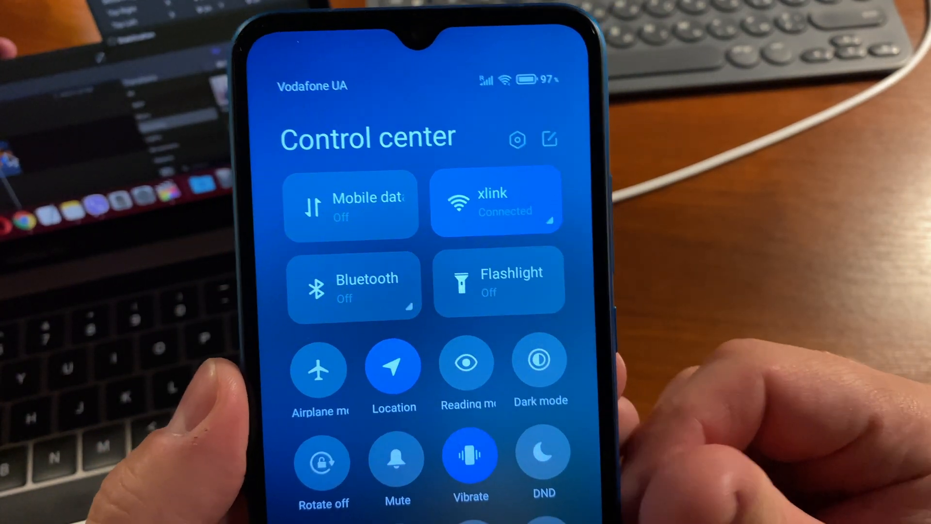
left_click(549, 139)
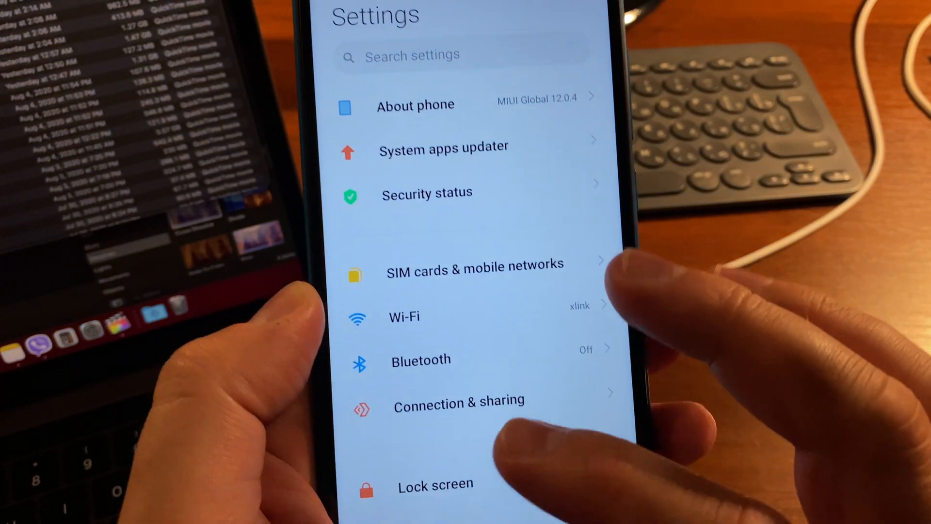
- Open Accessibility from Additional settings and scroll to the Interaction controls section
scroll("down", 3)
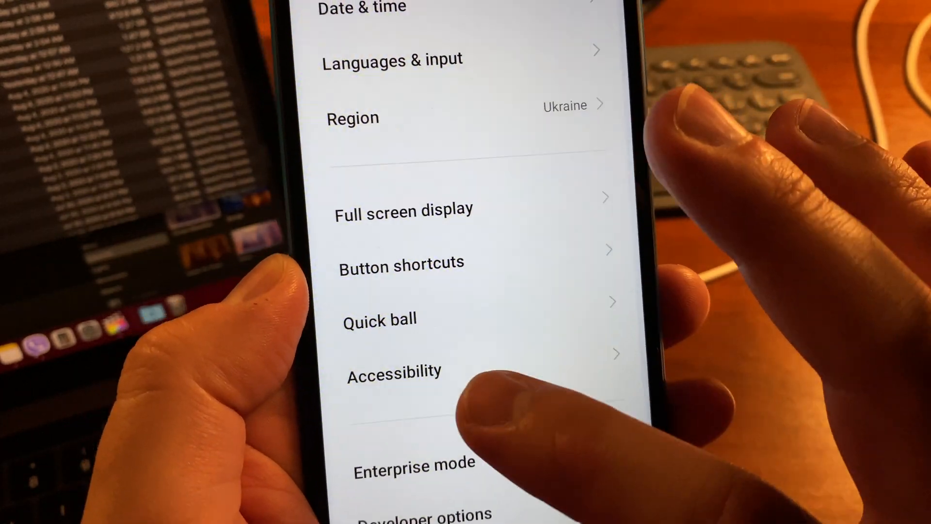
left_click(392, 372)
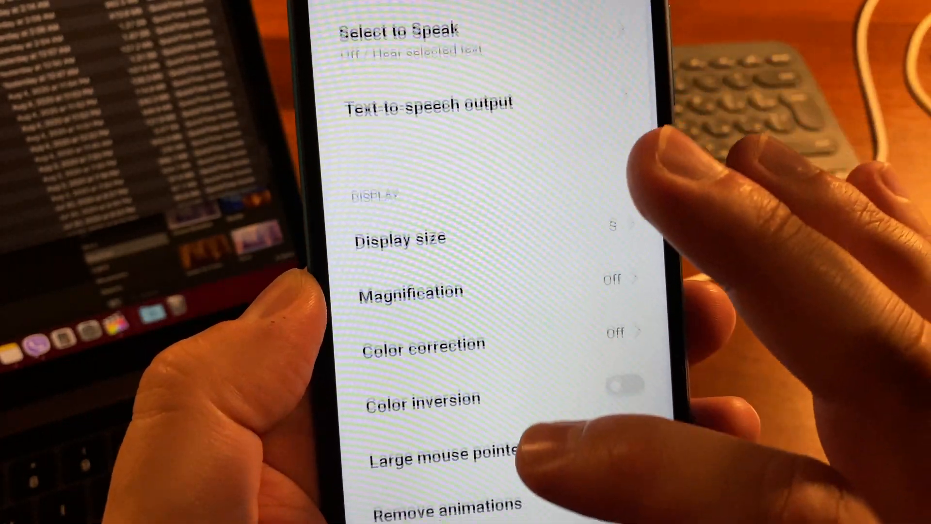
scroll("down", 3)
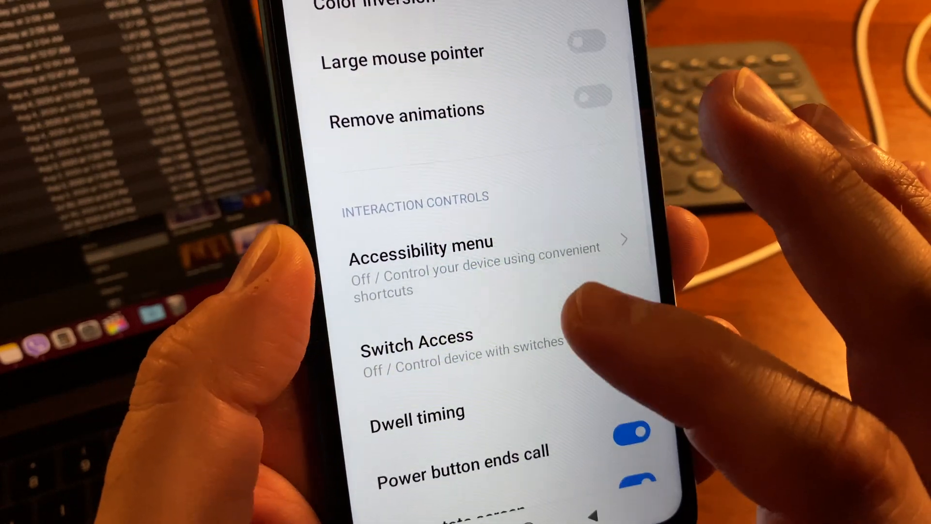
- Enable the Accessibility menu service and allow it full control
left_click(419, 243)
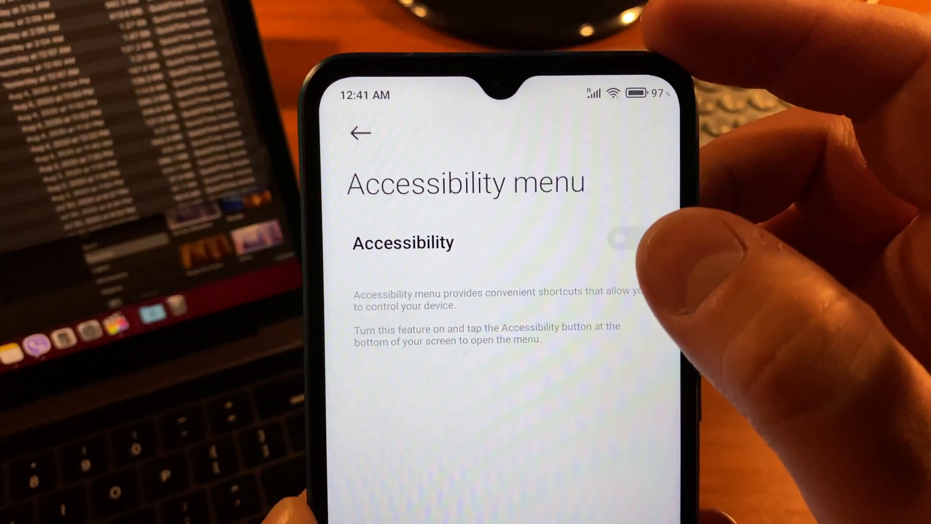
left_click(624, 236)
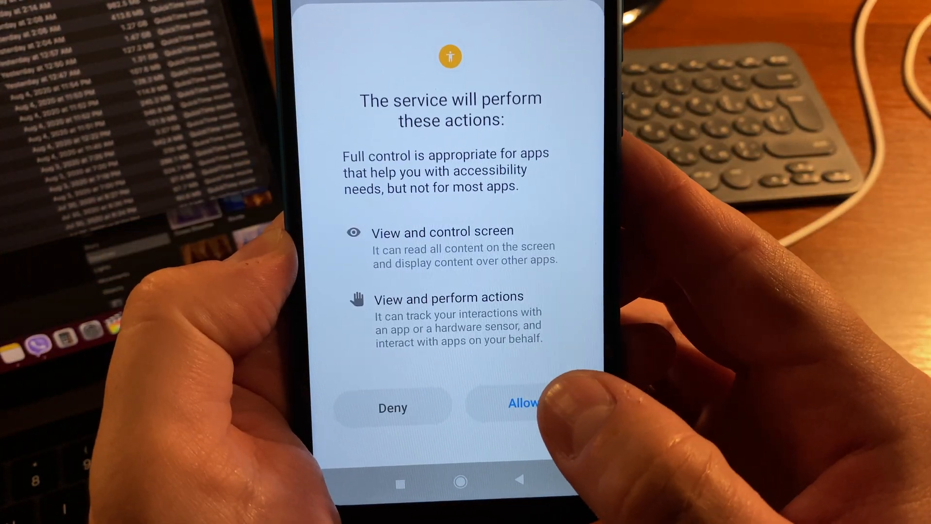
left_click(522, 408)
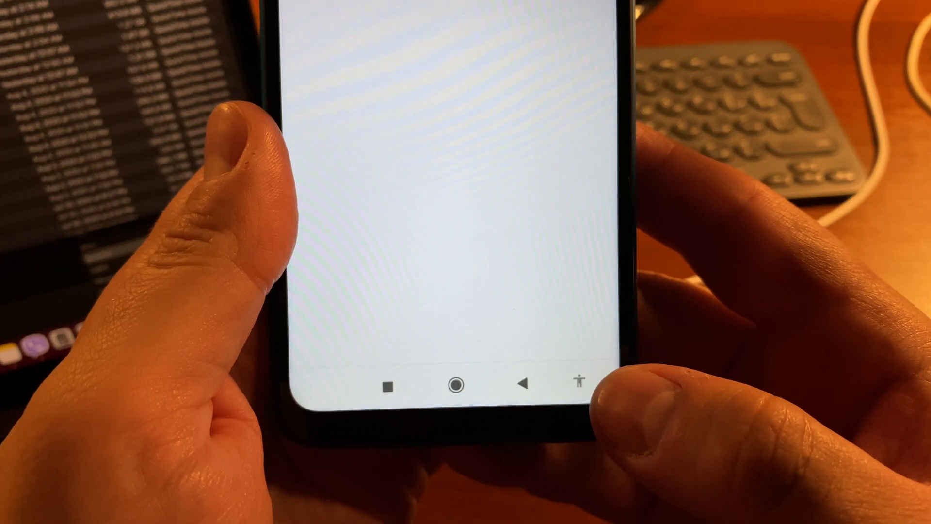
- Return home and open the nav-bar accessibility menu showing Screenshot and other shortcuts
left_click(563, 383)
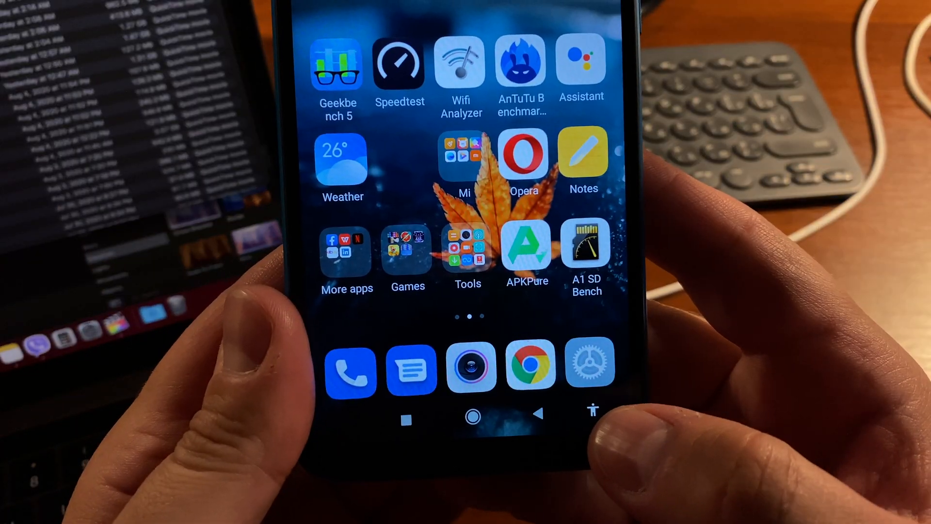
left_click(593, 410)
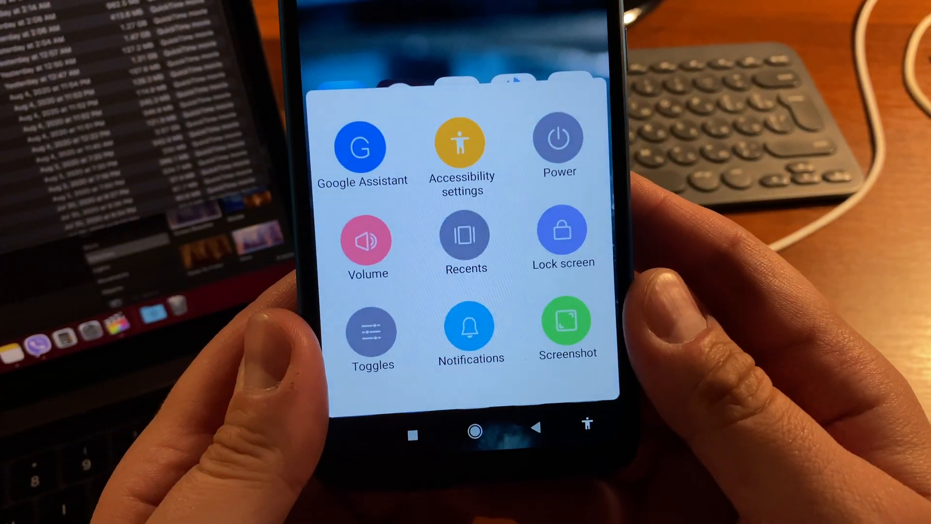